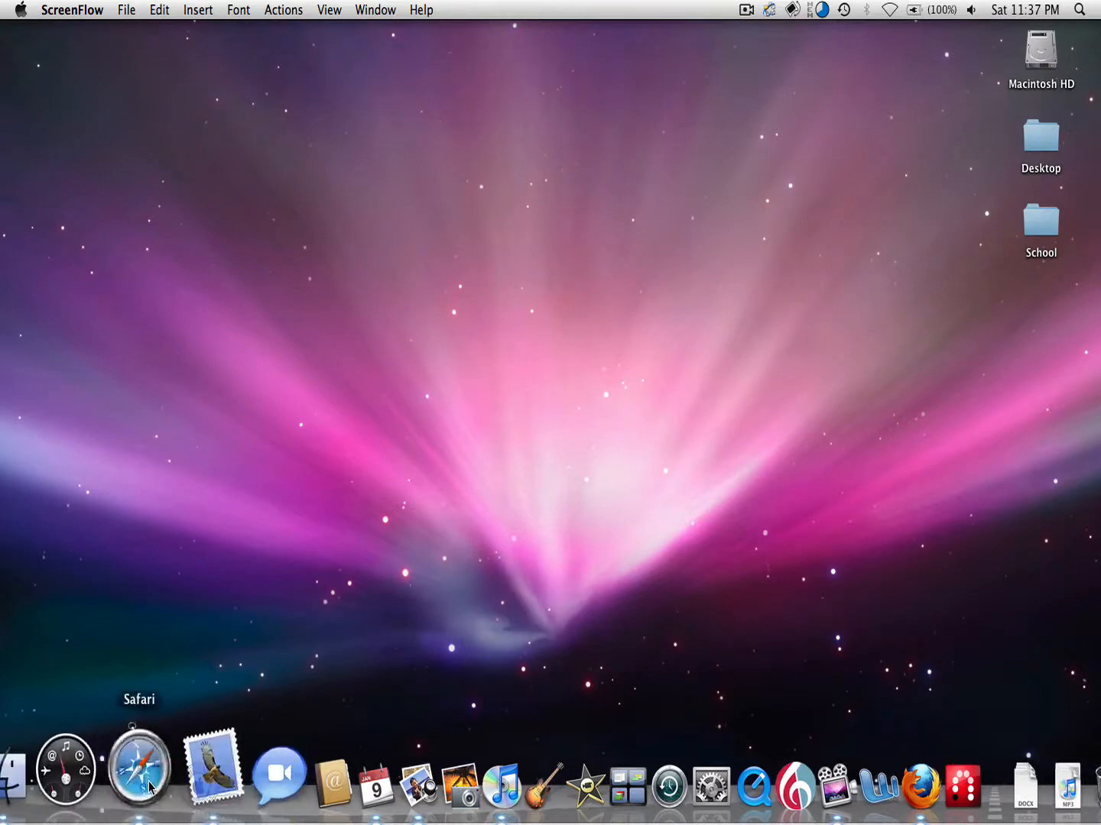
Bring up Safari on the MacRumors page, then close a TextEdit note without saving.
{"action": "left_click", "coordinate": [139, 768]}
{"action": "type", "text": "text"}
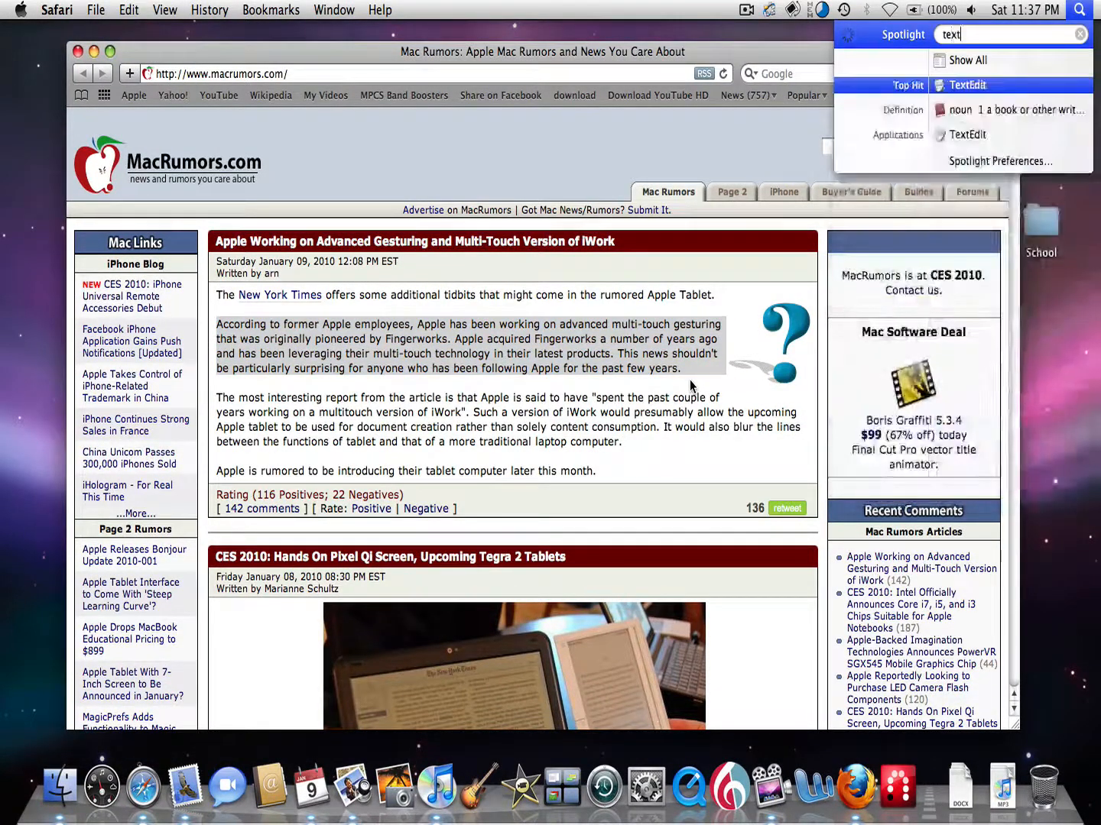
{"action": "left_click", "coordinate": [966, 85]}
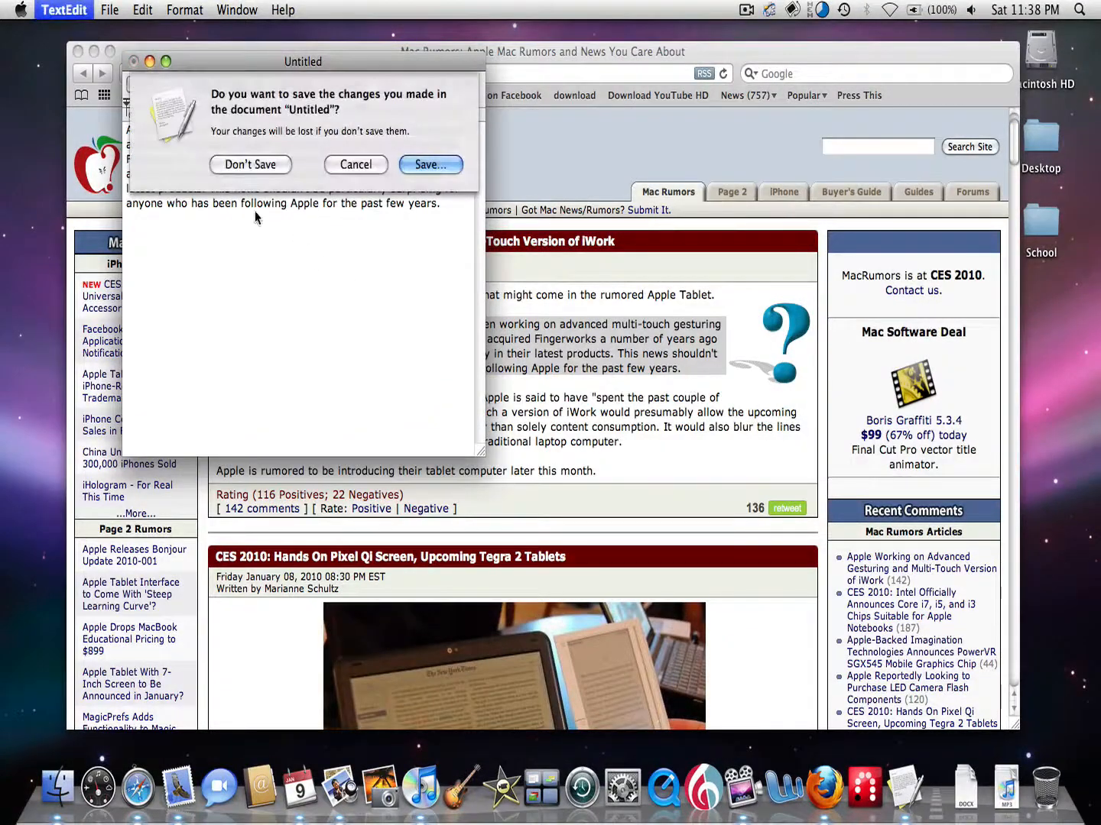
{"action": "left_click", "coordinate": [250, 164]}
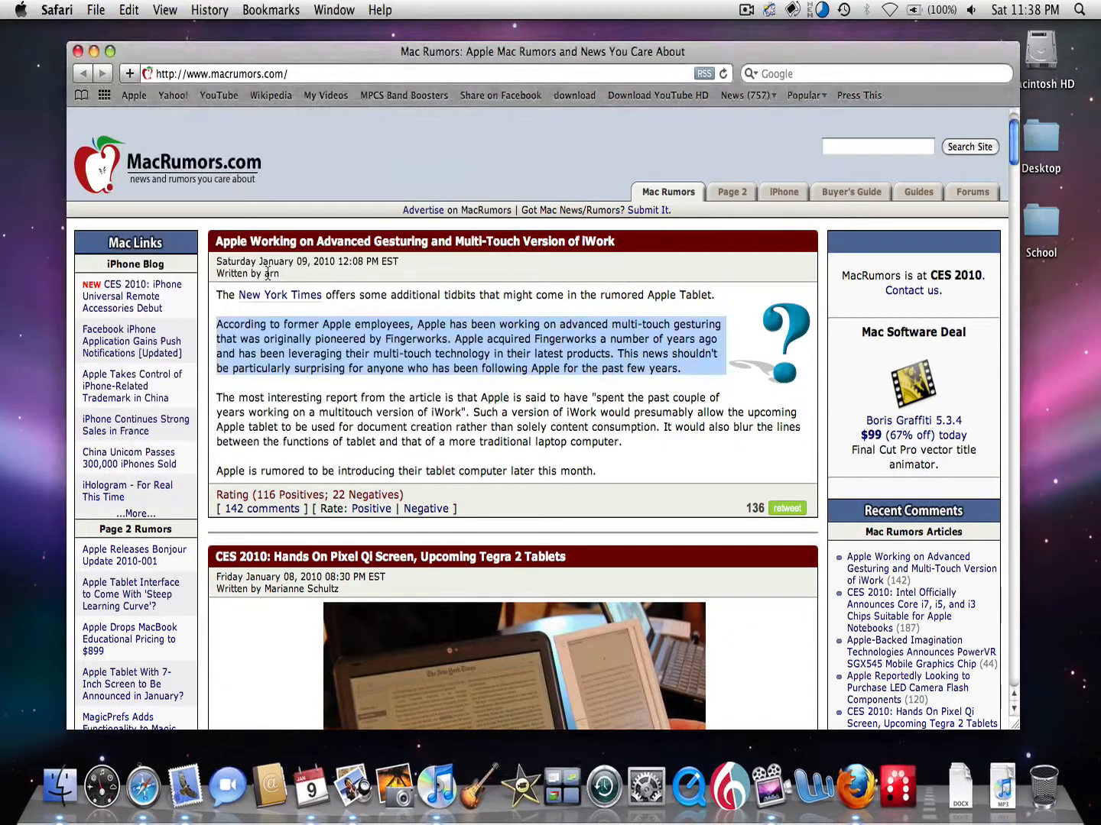
Drag the Fingerworks paragraph onto the desktop as a text clipping.
{"action": "left_click", "coordinate": [679, 368]}
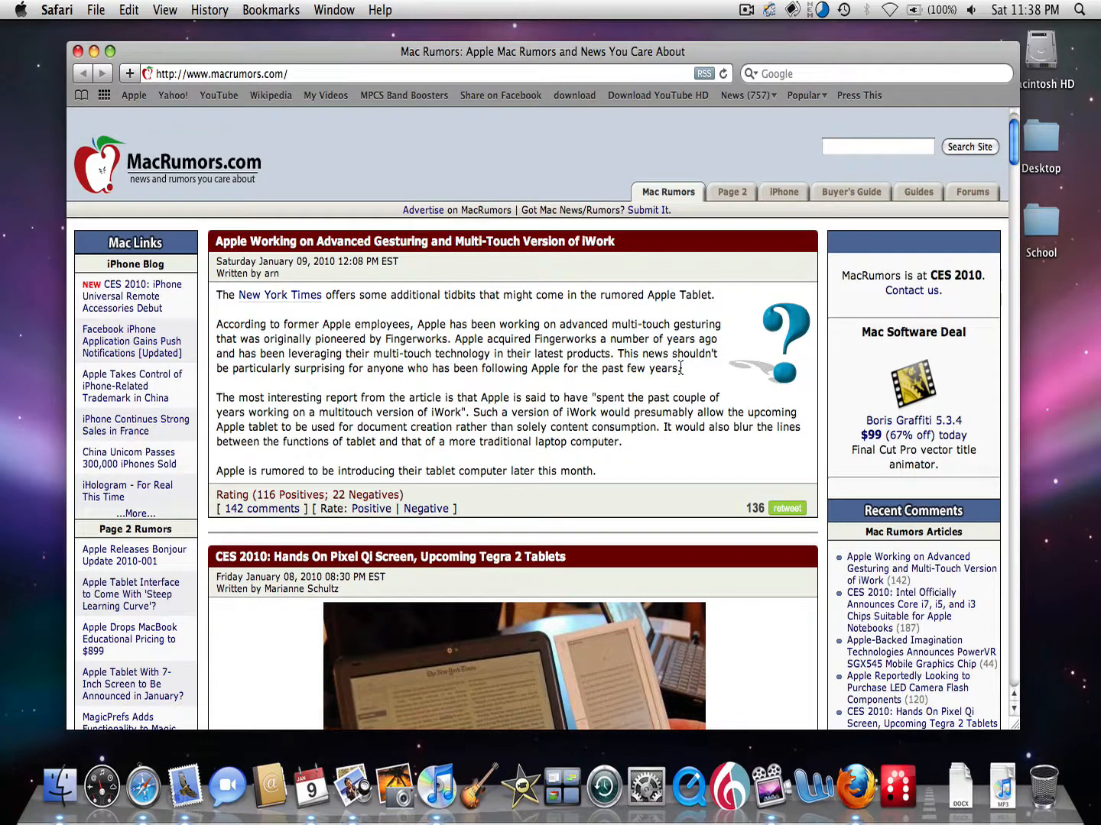
{"action": "mouse_move", "coordinate": [684, 376]}
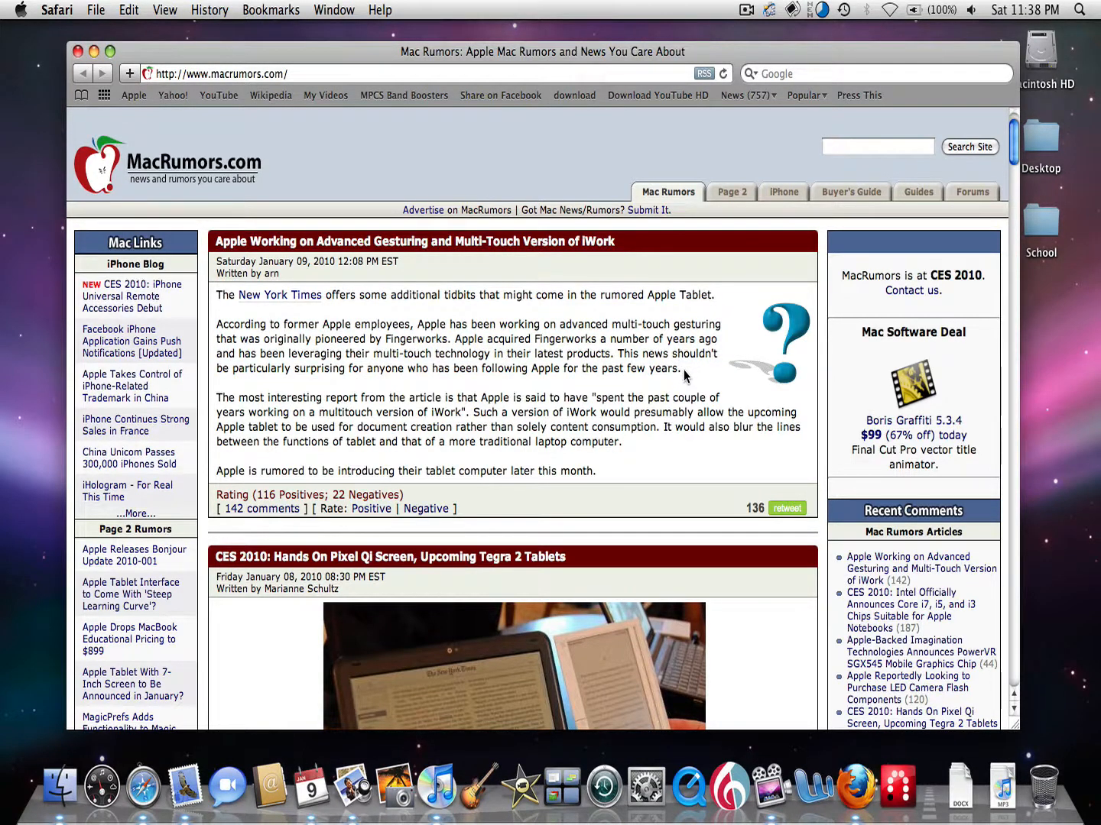
{"action": "left_click_drag", "start_coordinate": [215, 338], "coordinate": [682, 368]}
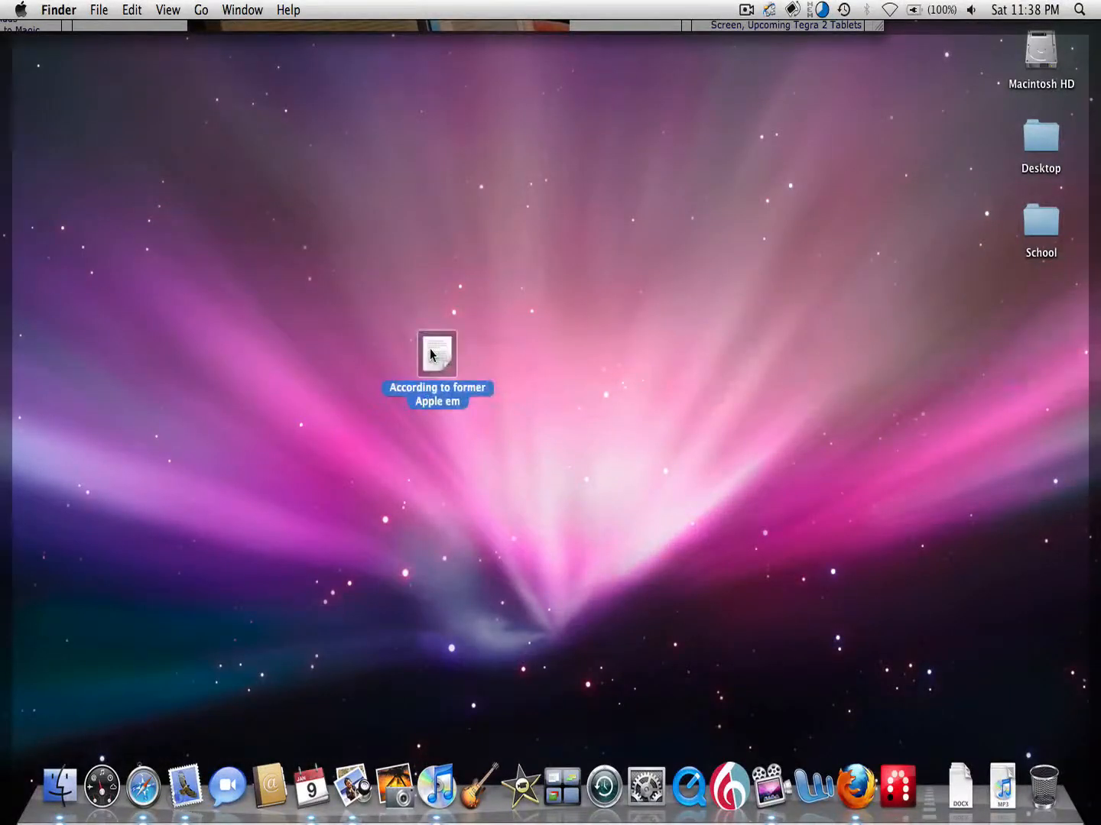
{"action": "double_click", "coordinate": [437, 354]}
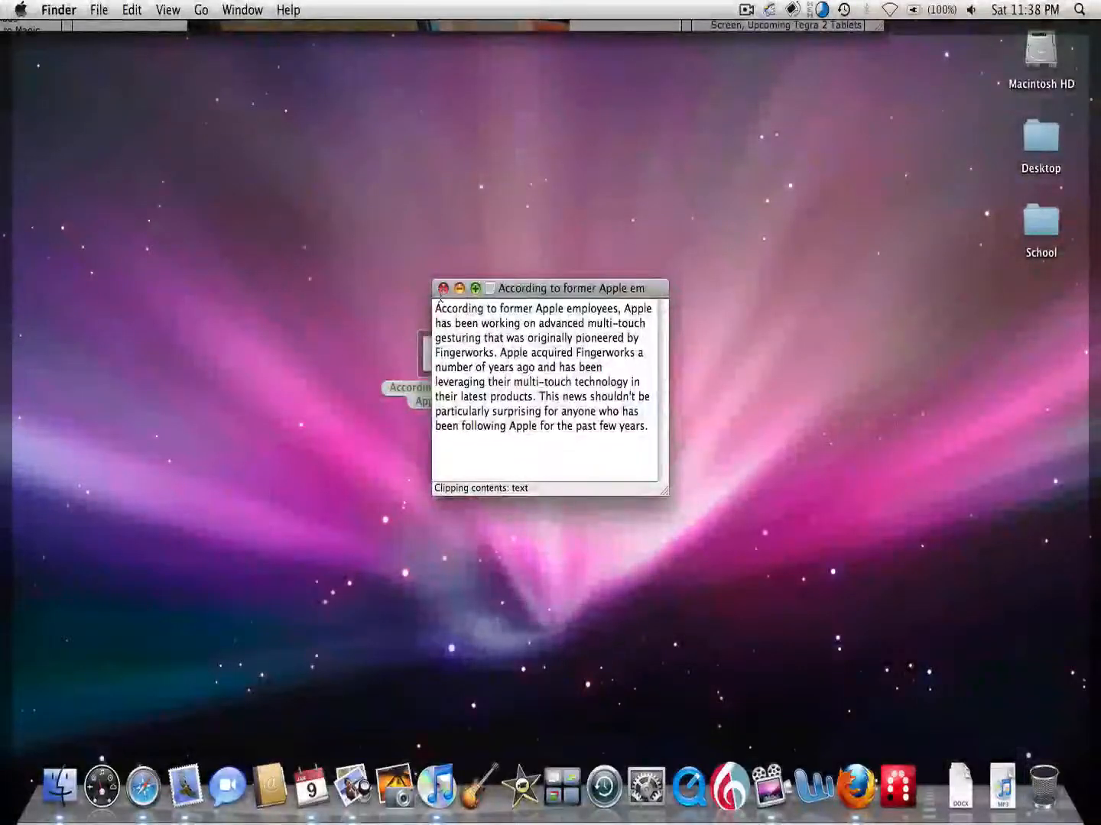
{"action": "left_click", "coordinate": [443, 288]}
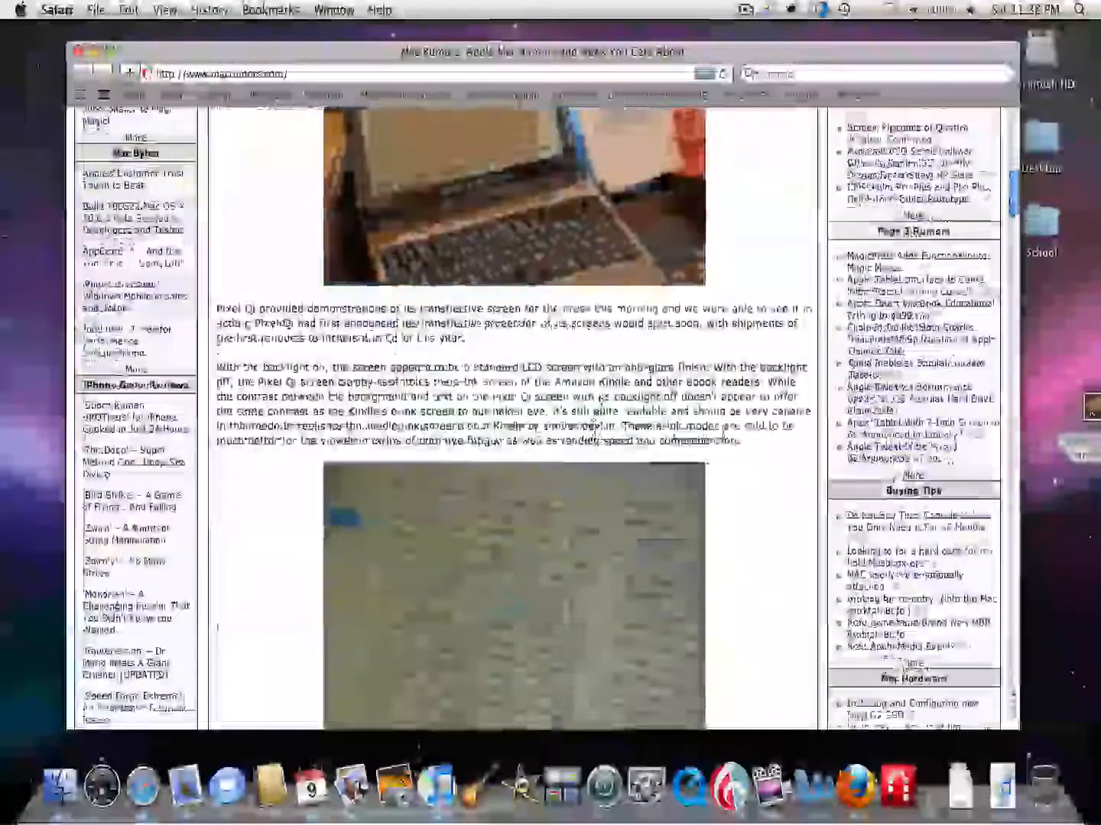
Drag a Pixel Qi passage to the desktop and open the resulting clipping.
{"action": "left_click_drag", "start_coordinate": [216, 309], "coordinate": [739, 441]}
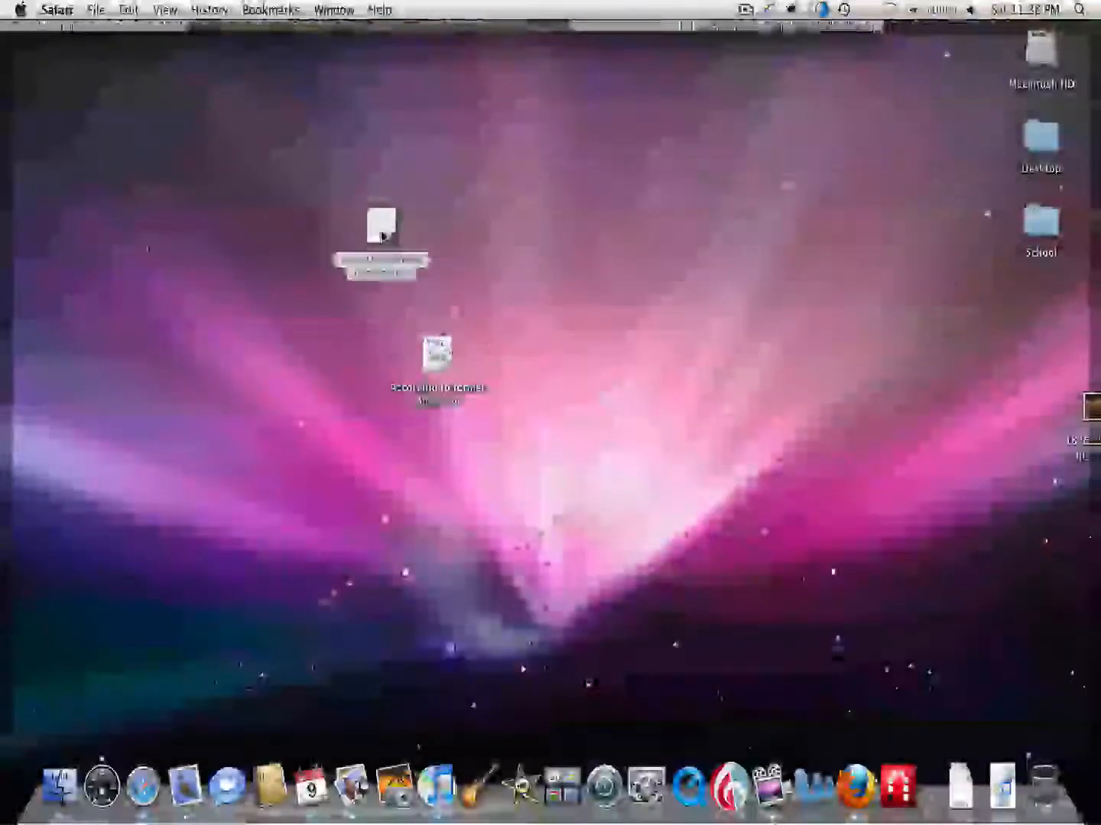
{"action": "double_click", "coordinate": [436, 356]}
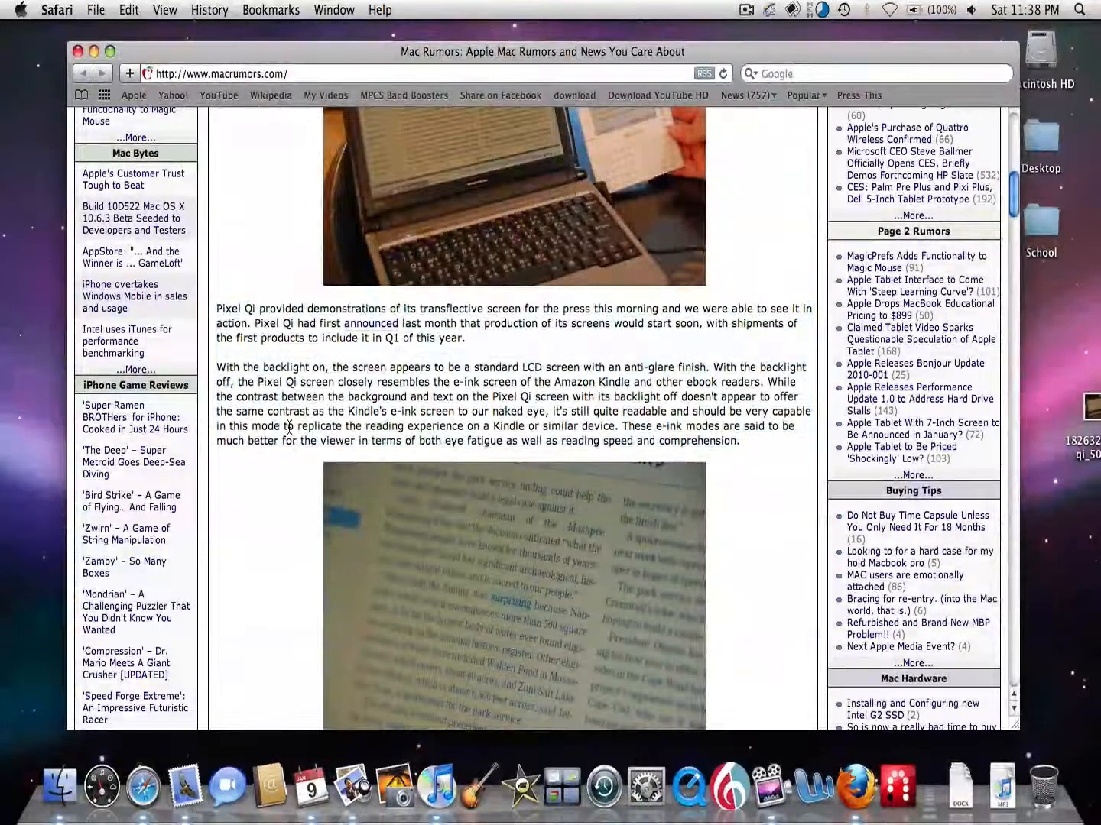
{"action": "left_click", "coordinate": [746, 10]}
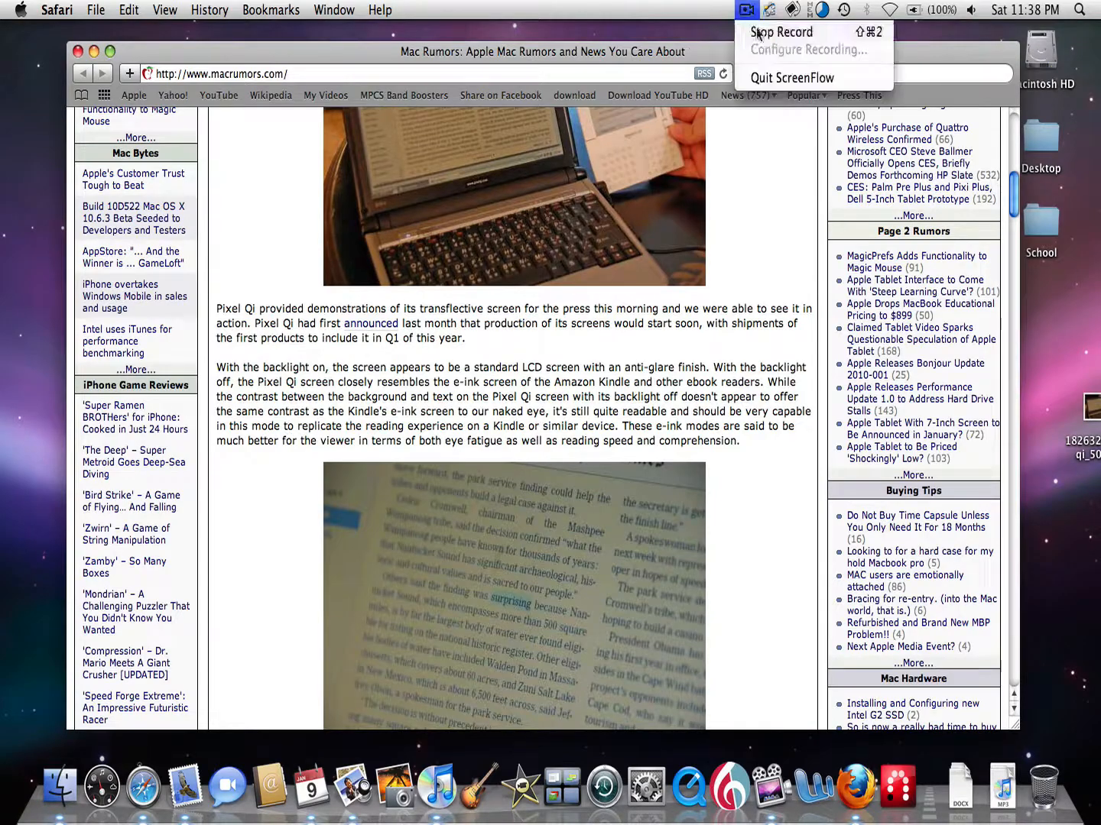